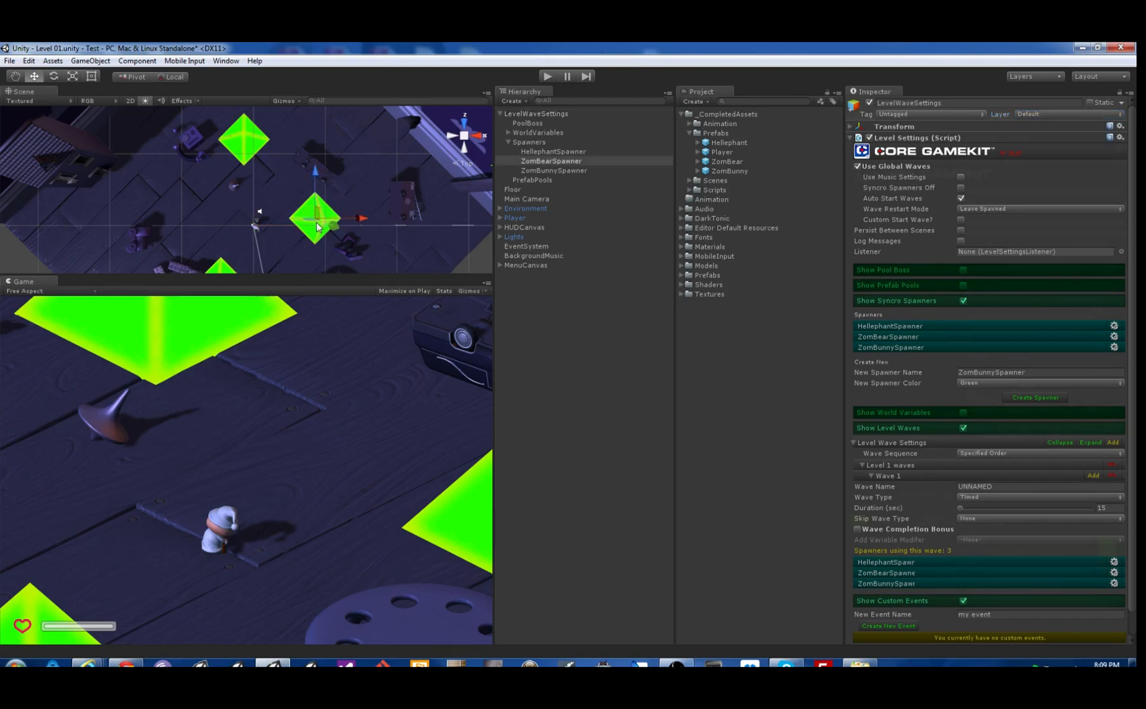
Add a new user layer named Invisible from the Layer dropdown
click(549, 160)
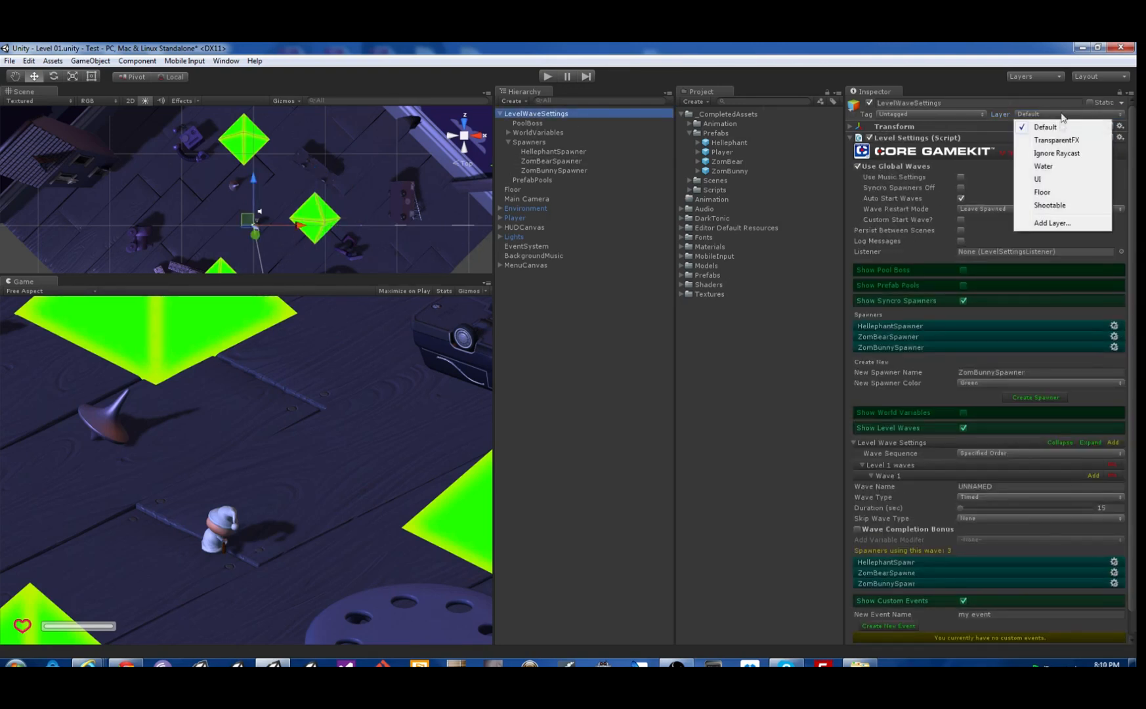
click(1051, 223)
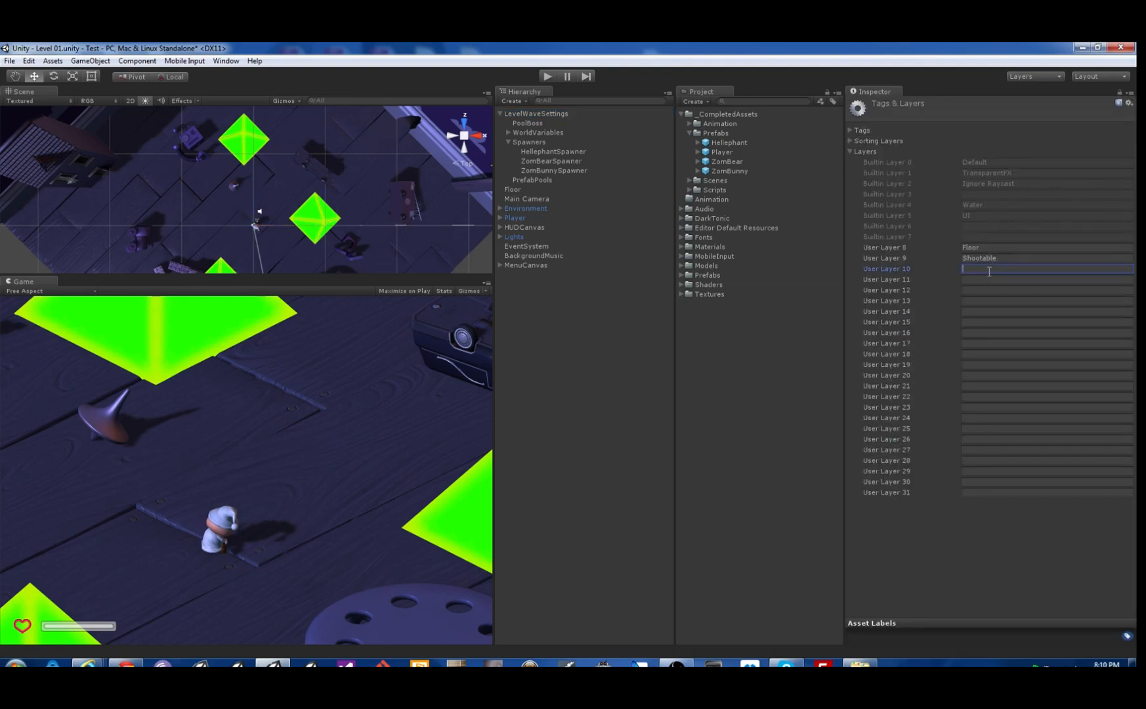
text(Invisible)
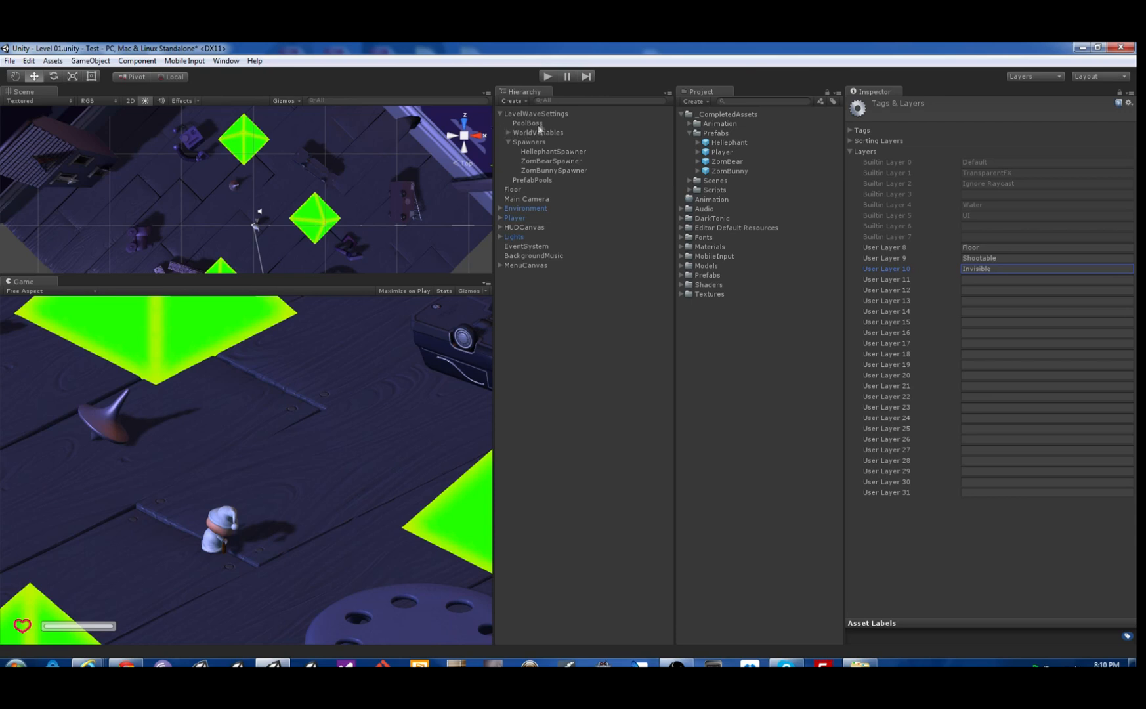
Assign the LevelWaveSettings object to the Invisible layer
click(537, 113)
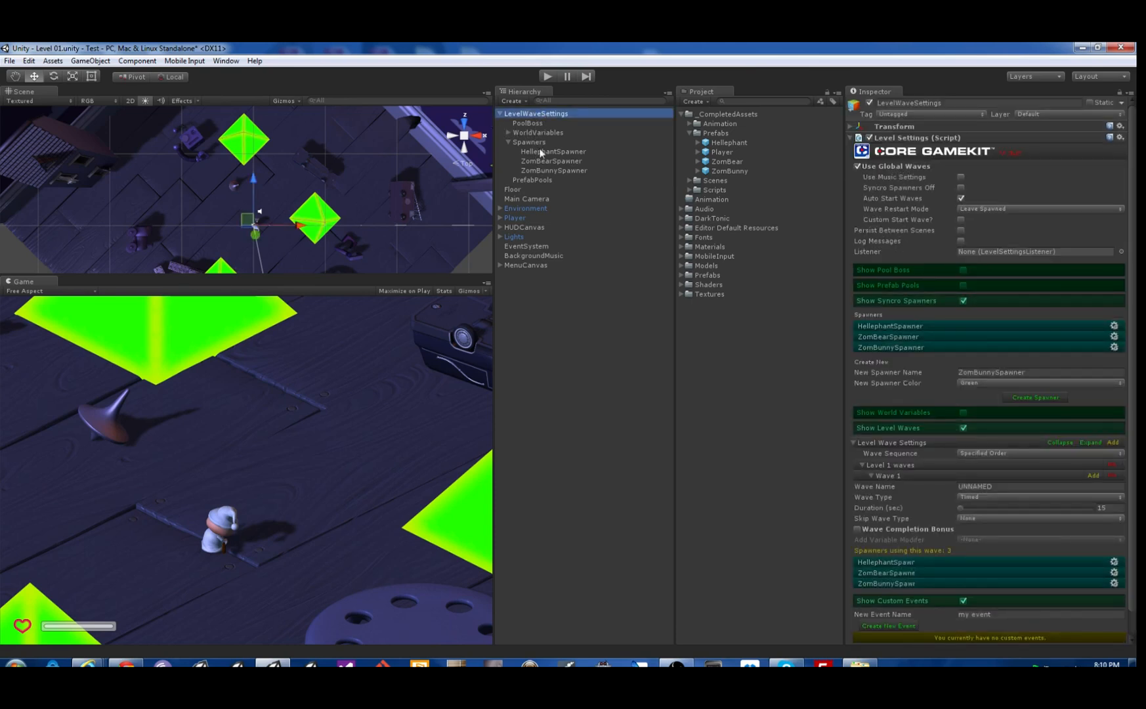
click(1041, 114)
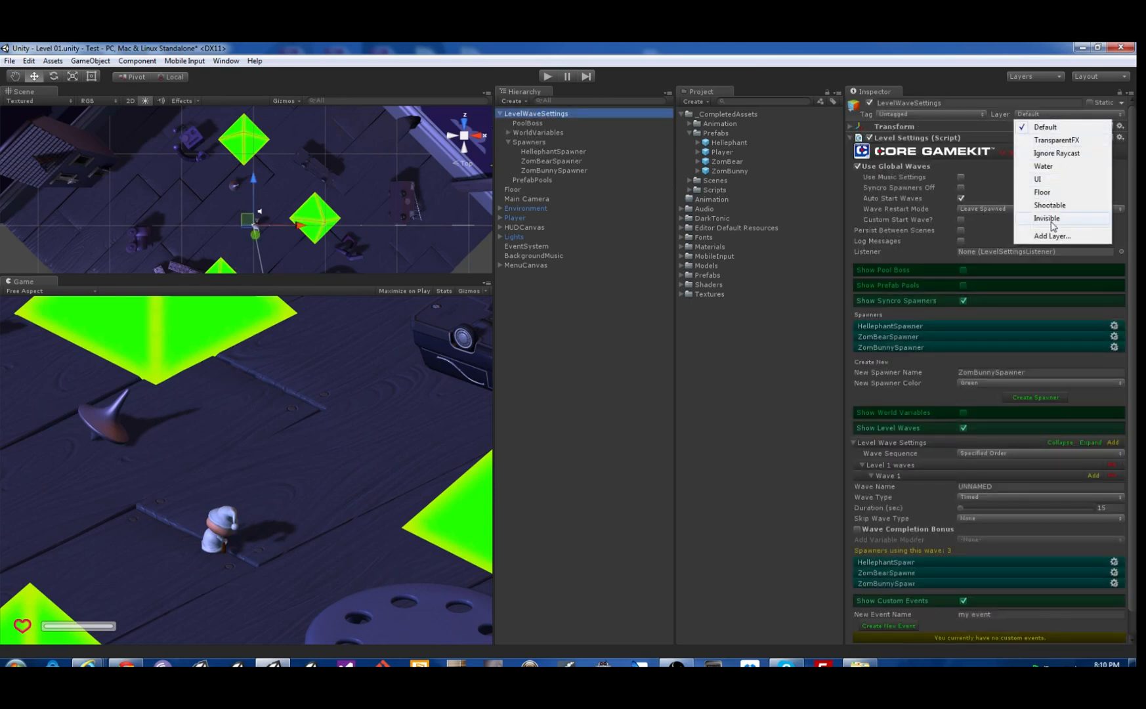
click(1046, 218)
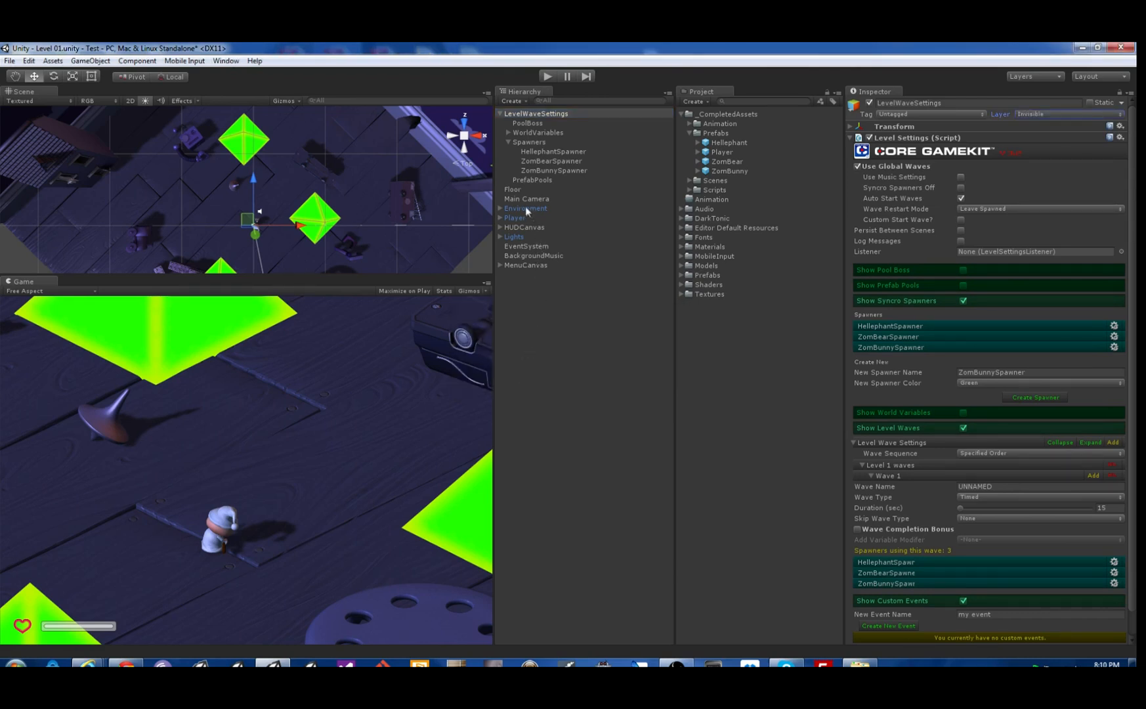
Untick Invisible in the Main Camera's Culling Mask, then check the HellephantSpawner's layer
click(525, 199)
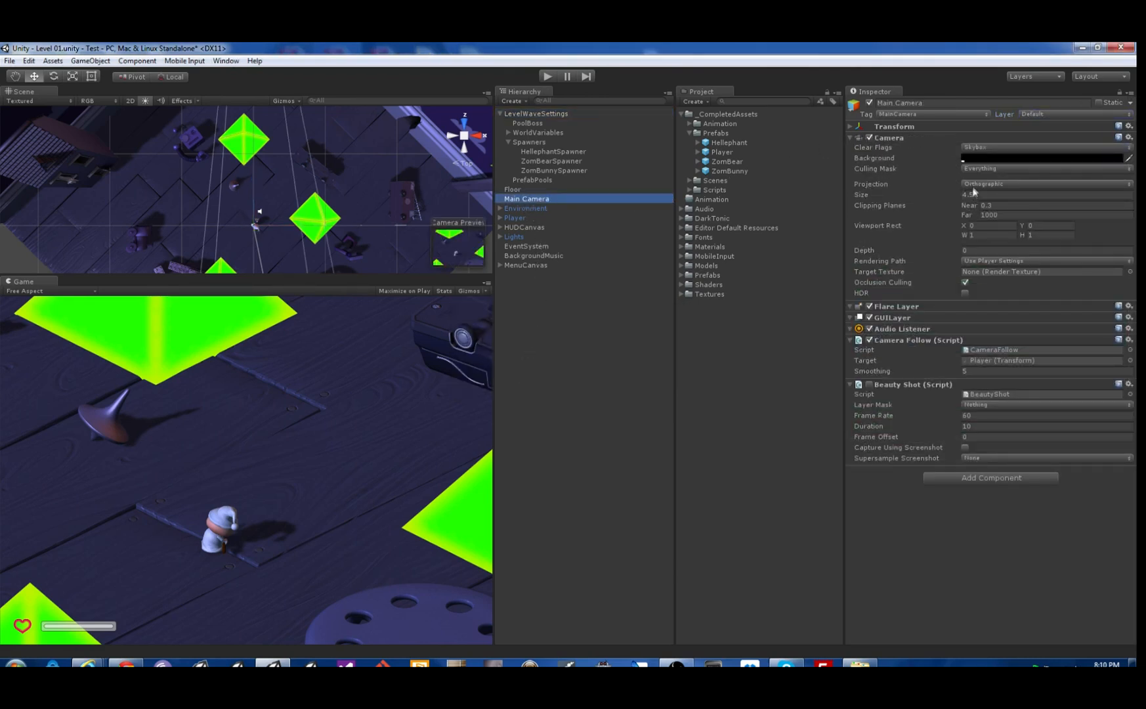
click(1045, 168)
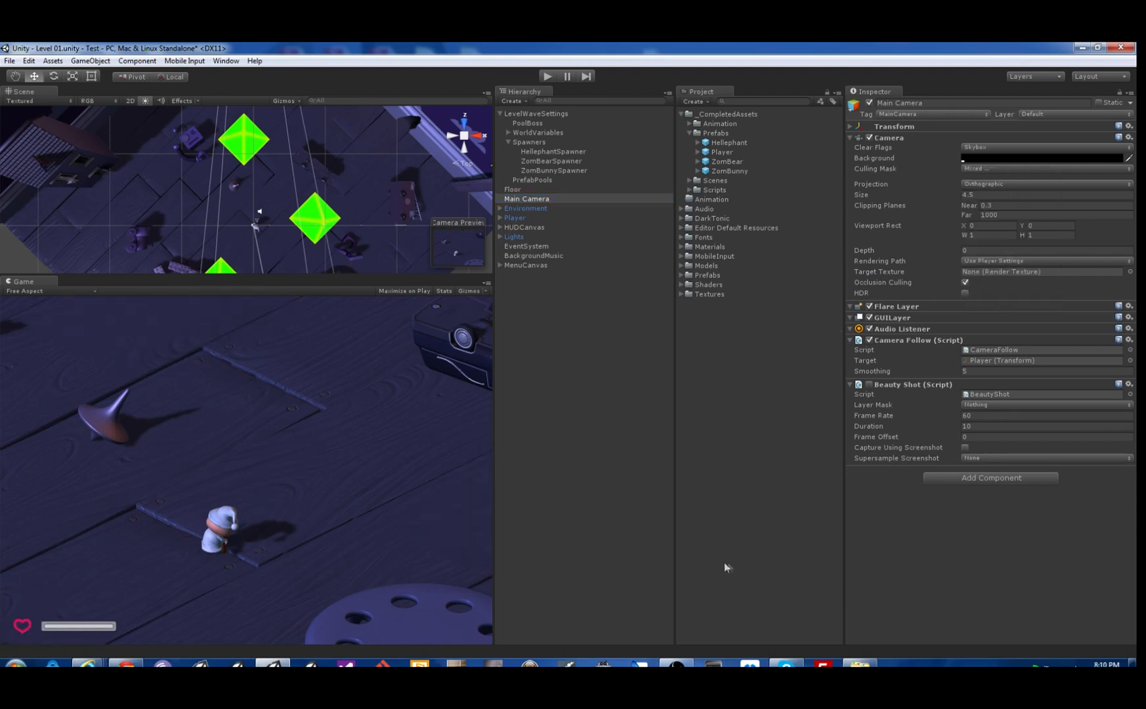
click(553, 151)
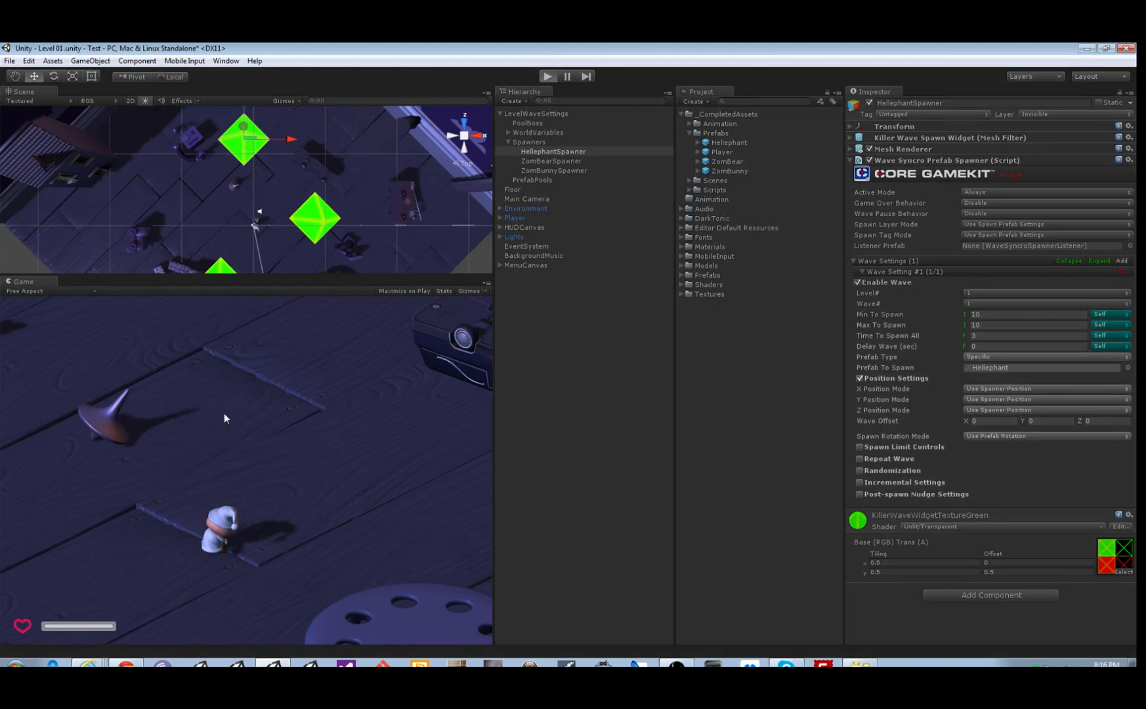
Run play mode and view the Pool Boss's spawned clone counts
click(546, 76)
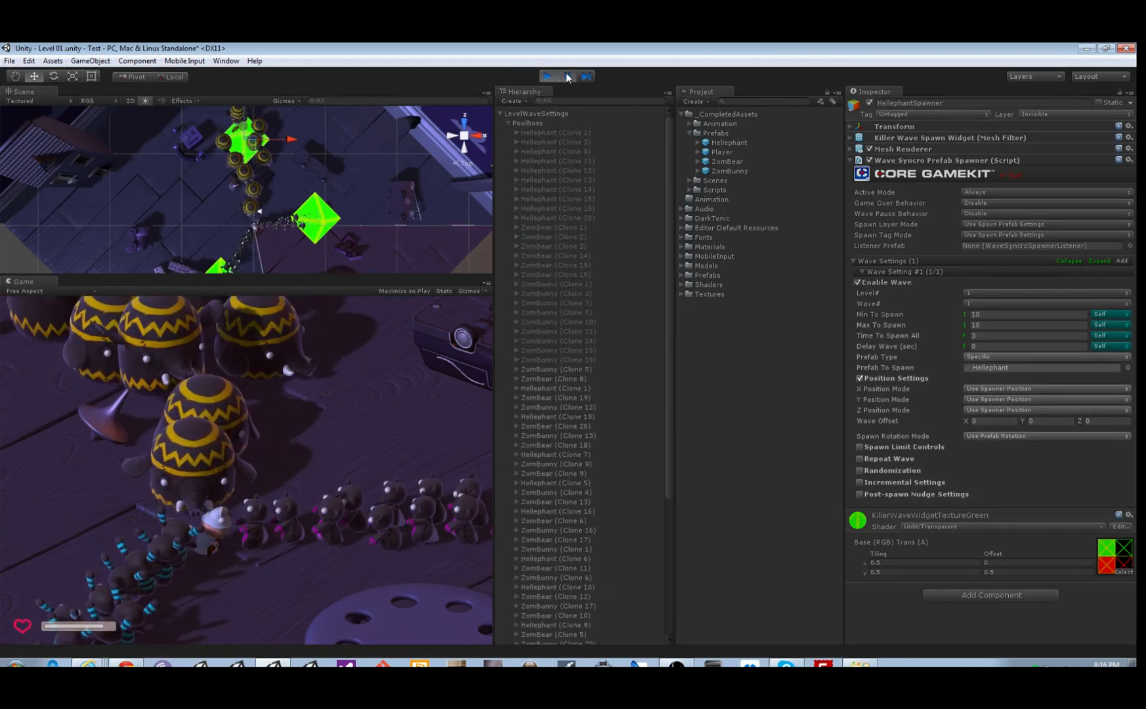
click(527, 123)
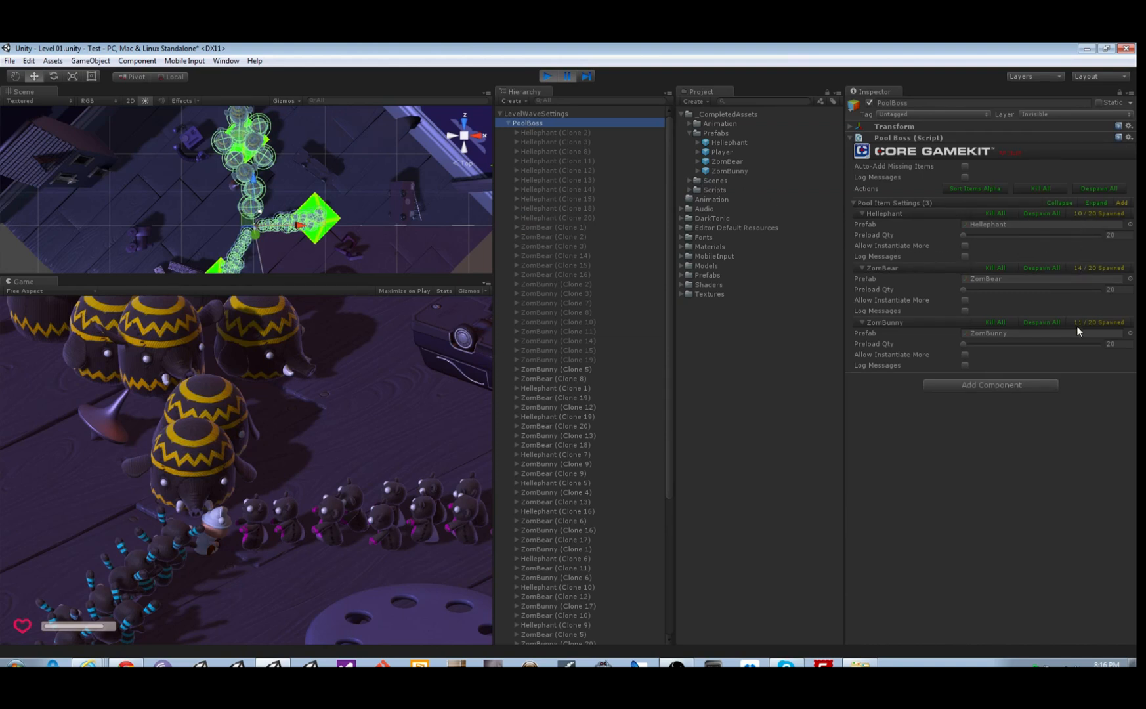
mouse_move(189, 436)
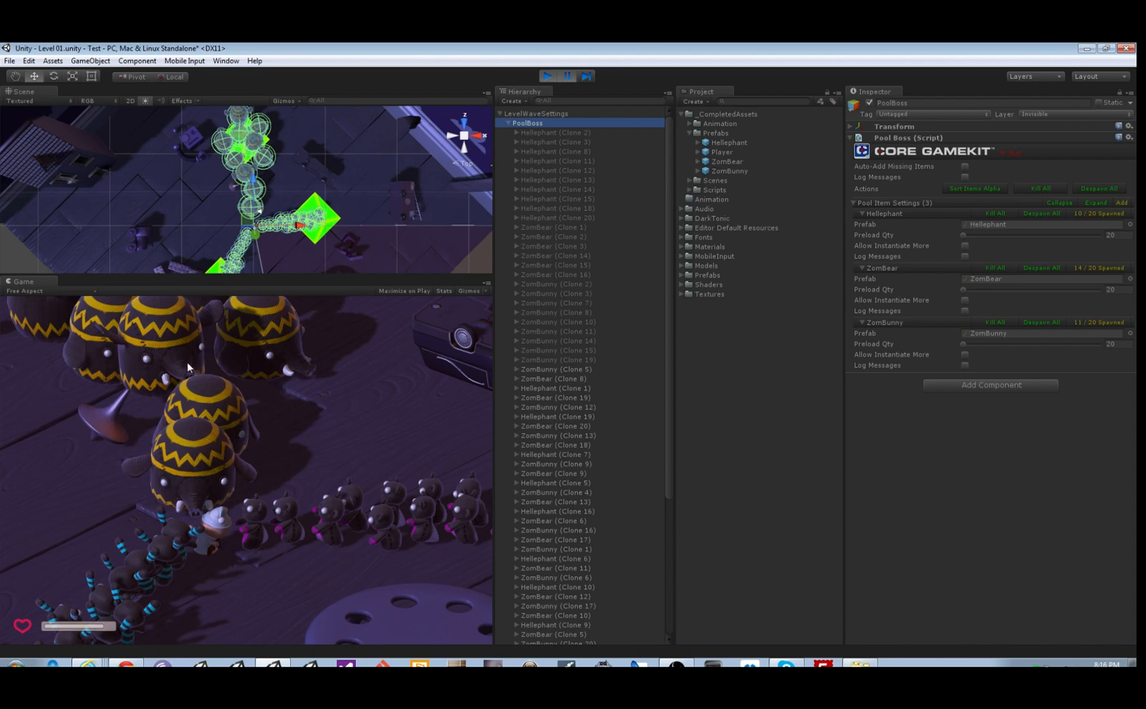
mouse_move(107, 395)
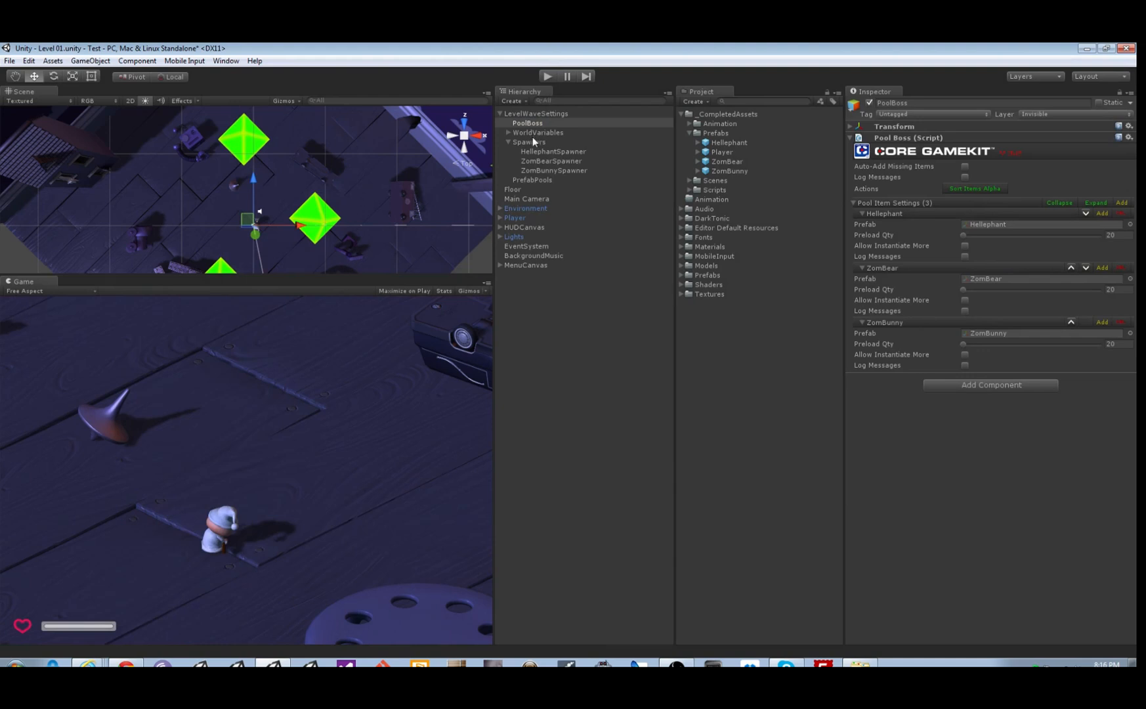
From LevelWaveSettings, create the MixedEnemies prefab pool and show its settings
click(536, 113)
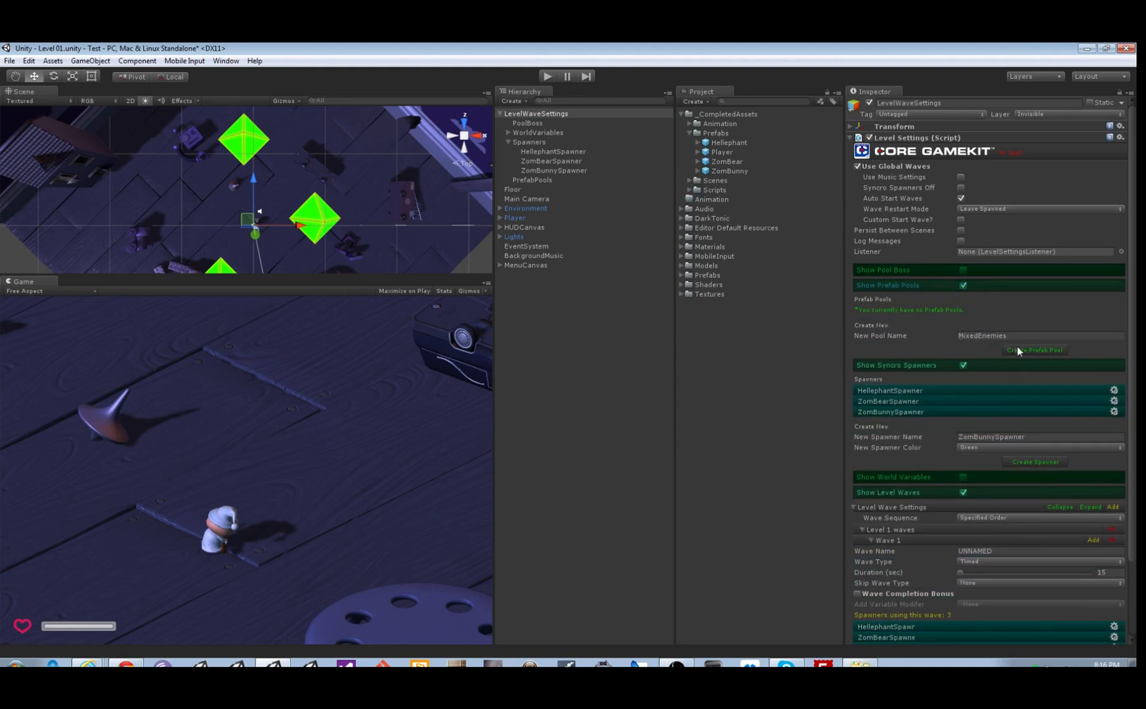
mouse_move(1037, 353)
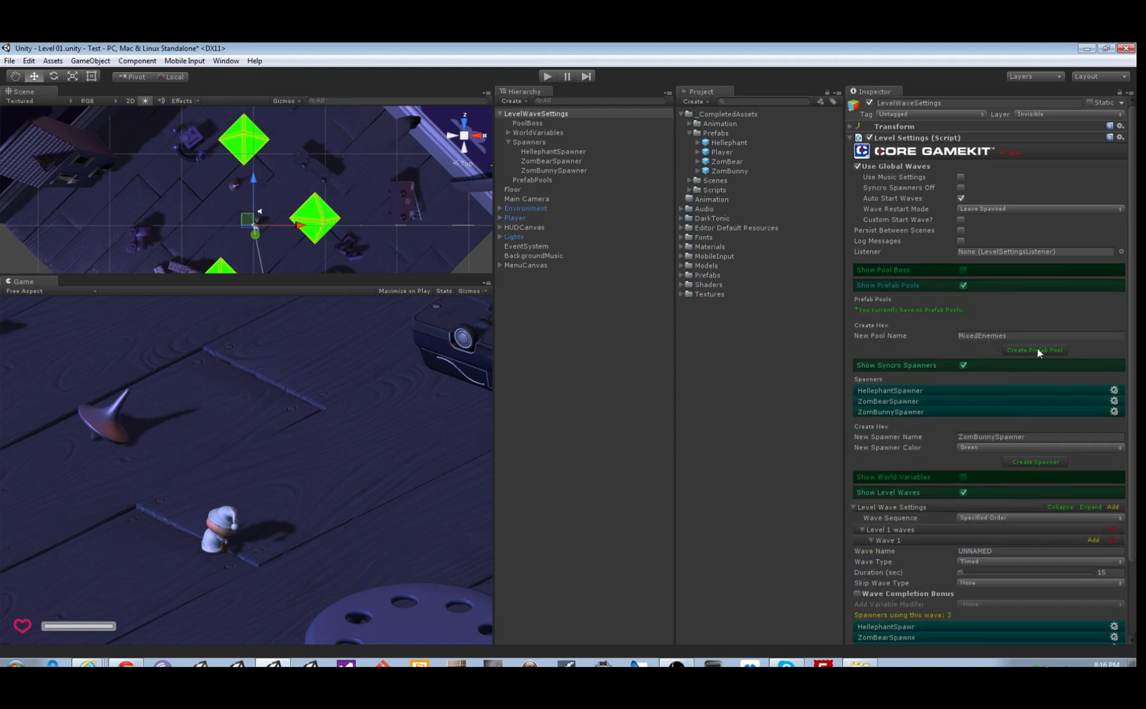
click(1033, 349)
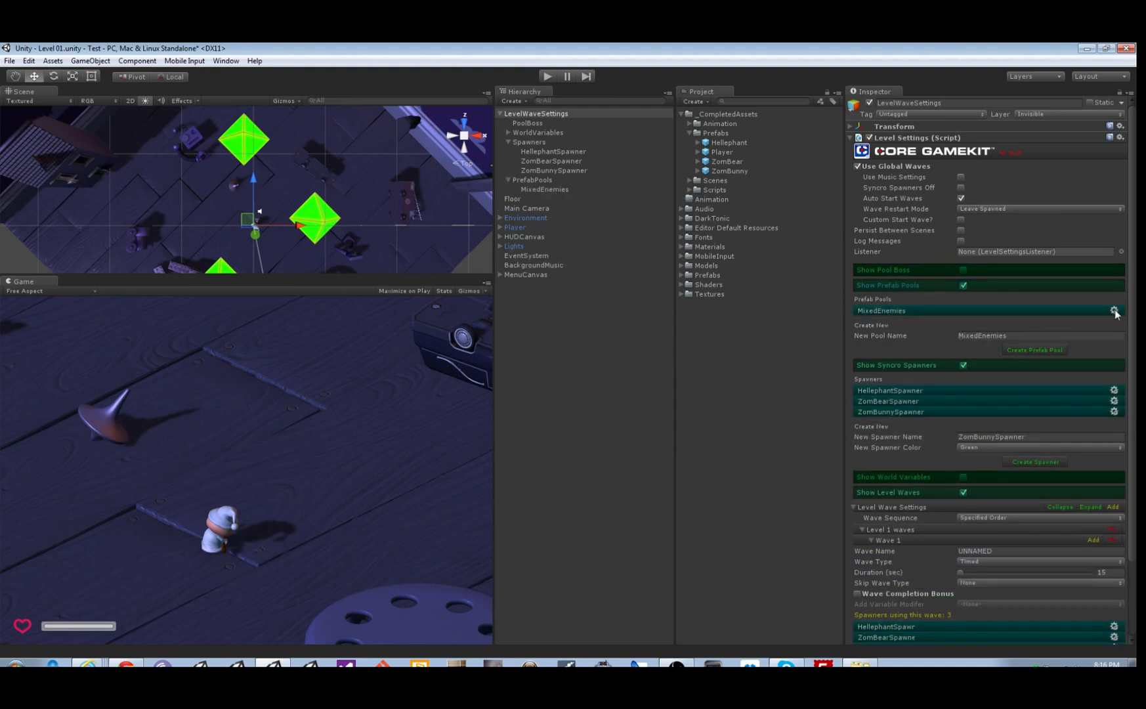
click(545, 189)
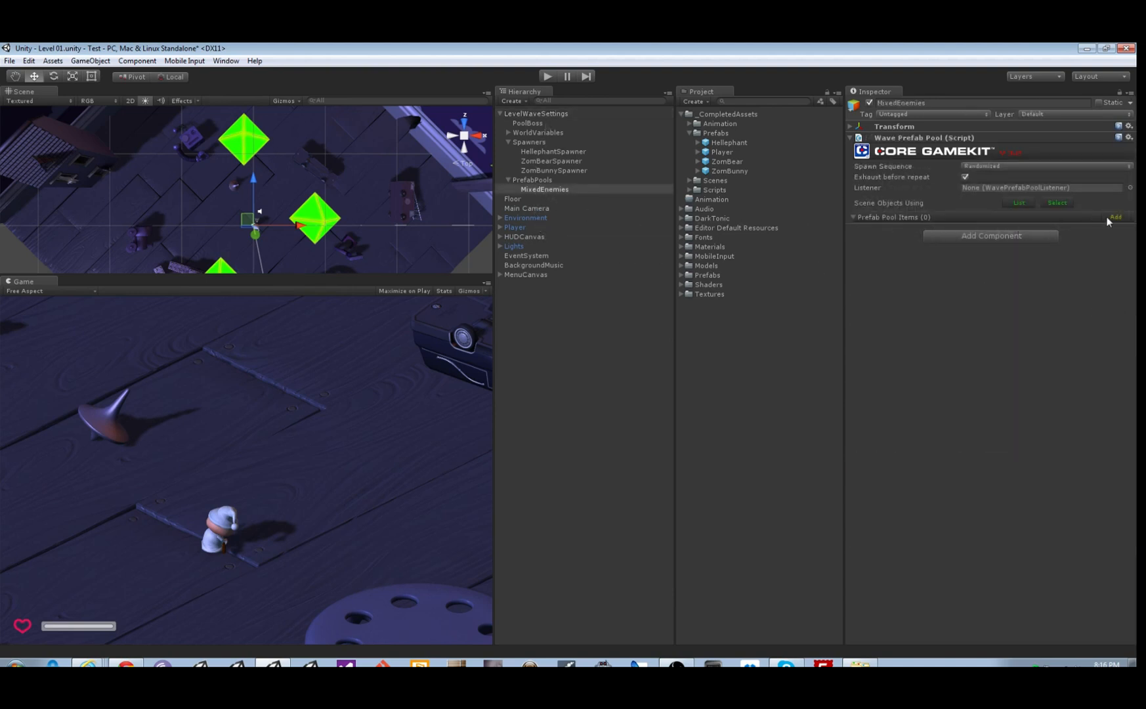
Add ZomBear and ZomBunny items to MixedEnemies and set the ZomBear weight to 6
click(1121, 216)
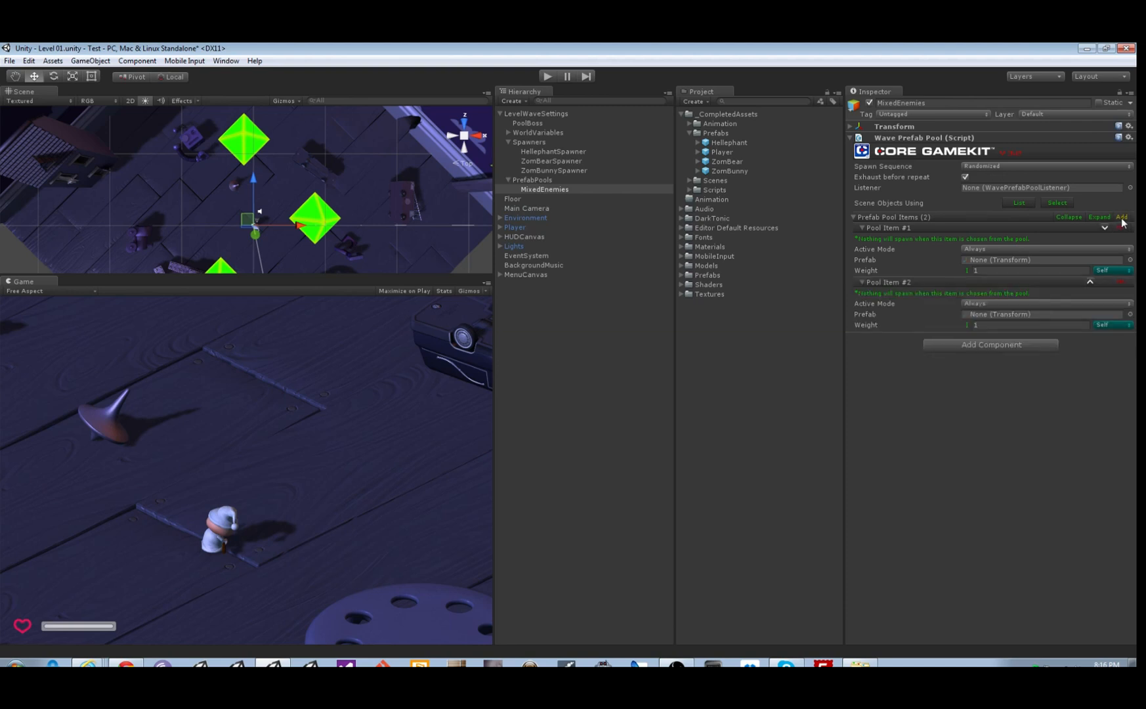
click(1121, 216)
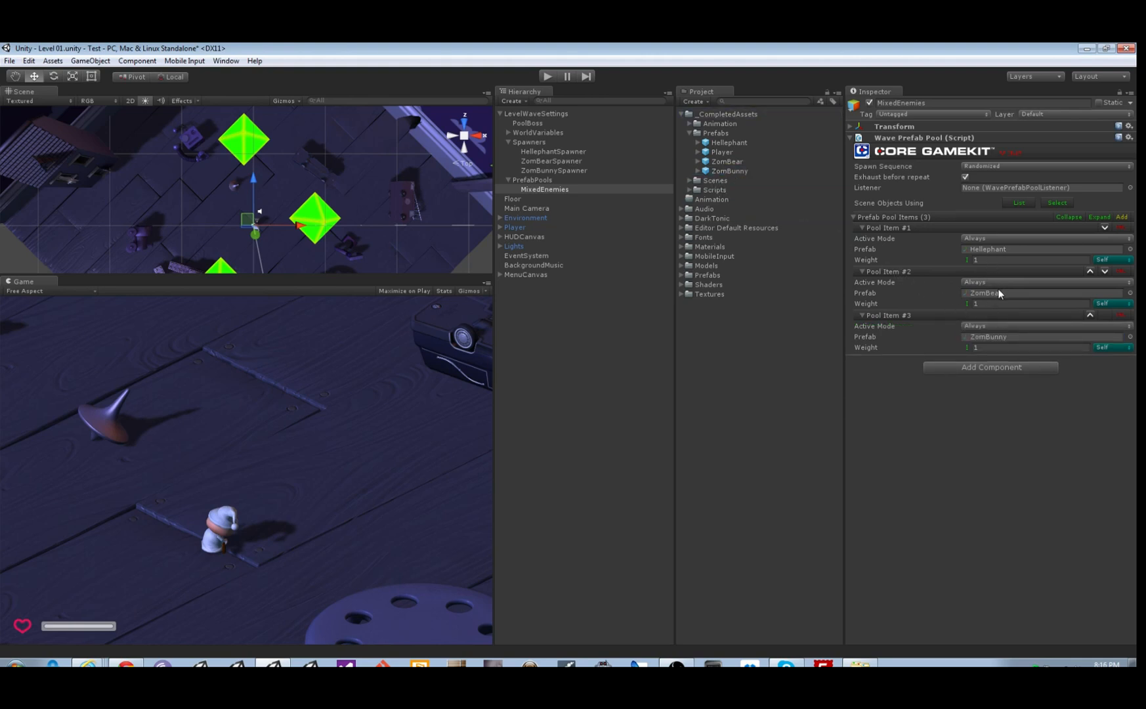
click(1030, 303)
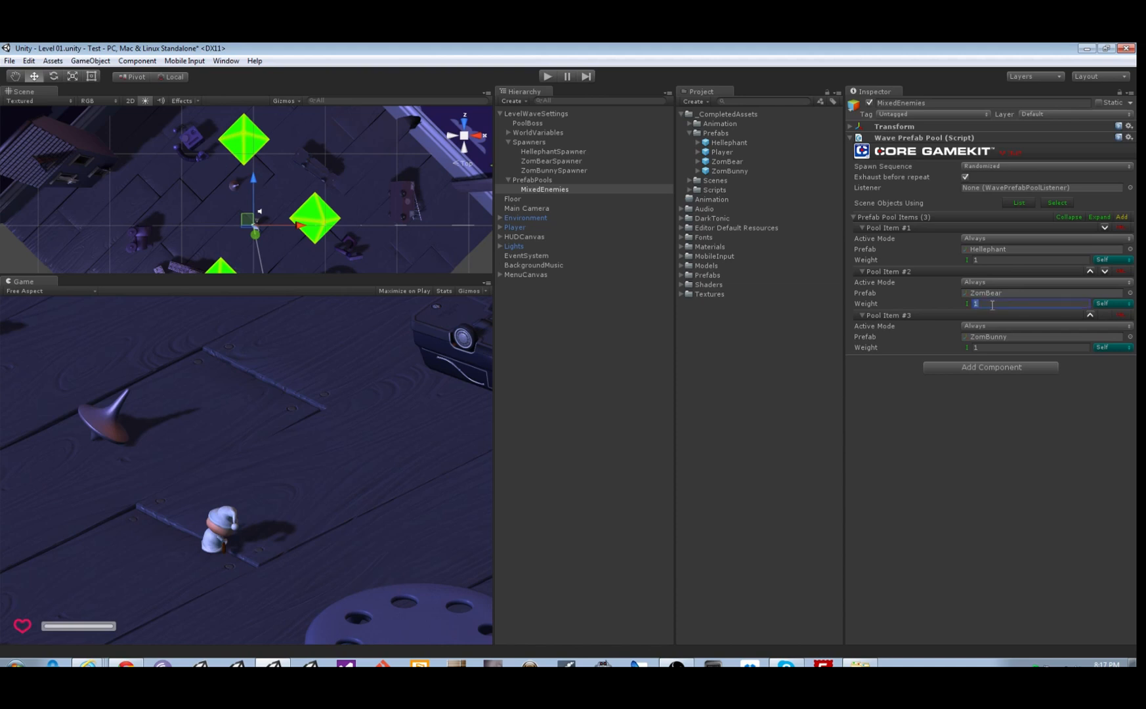
text(6)
click(1031, 347)
text(3)
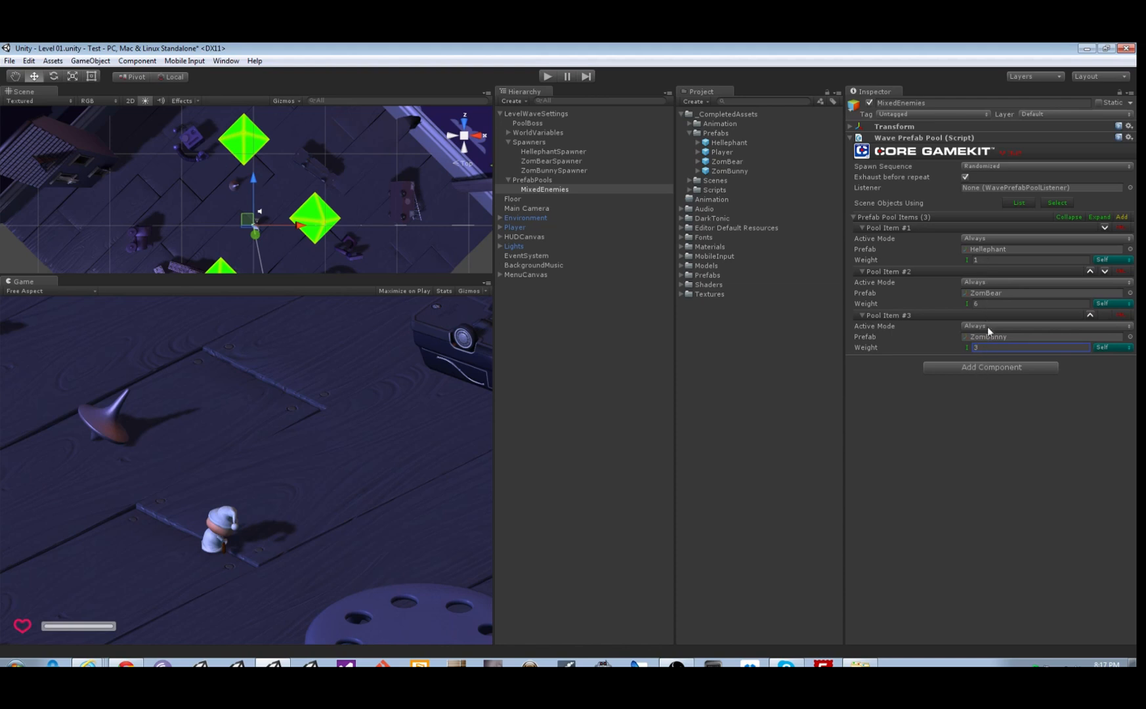
mouse_move(994, 293)
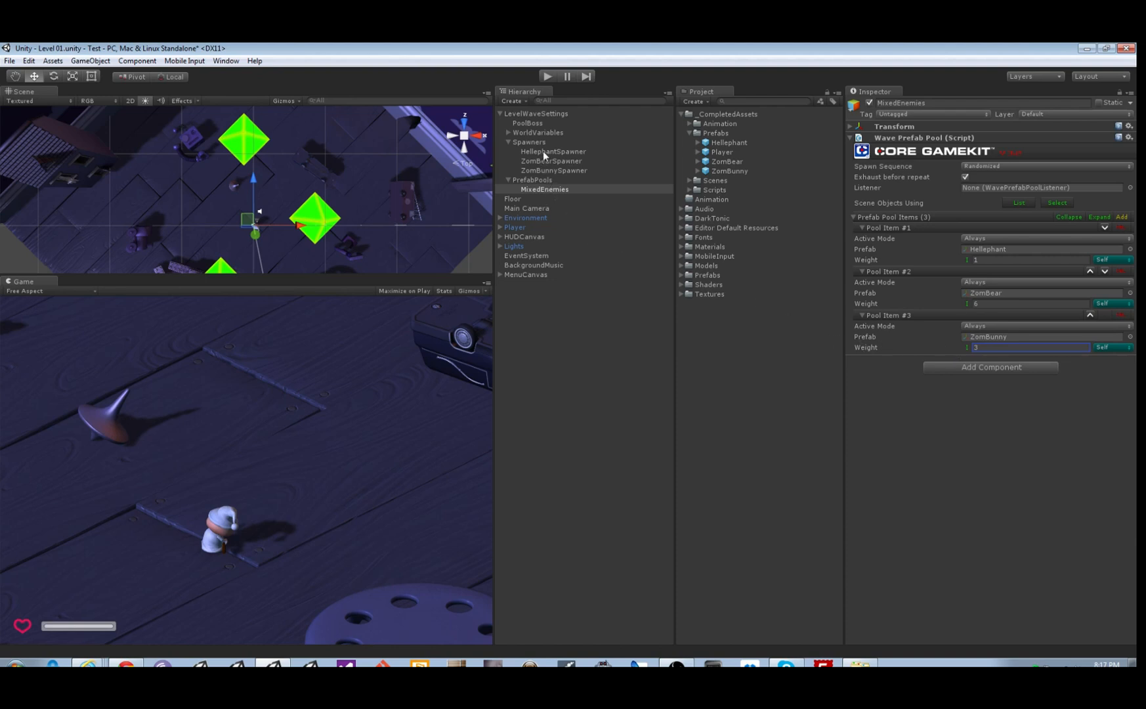
Review the ZomBear, ZomBunny and Hellephant spawners' wave settings in turn
click(551, 160)
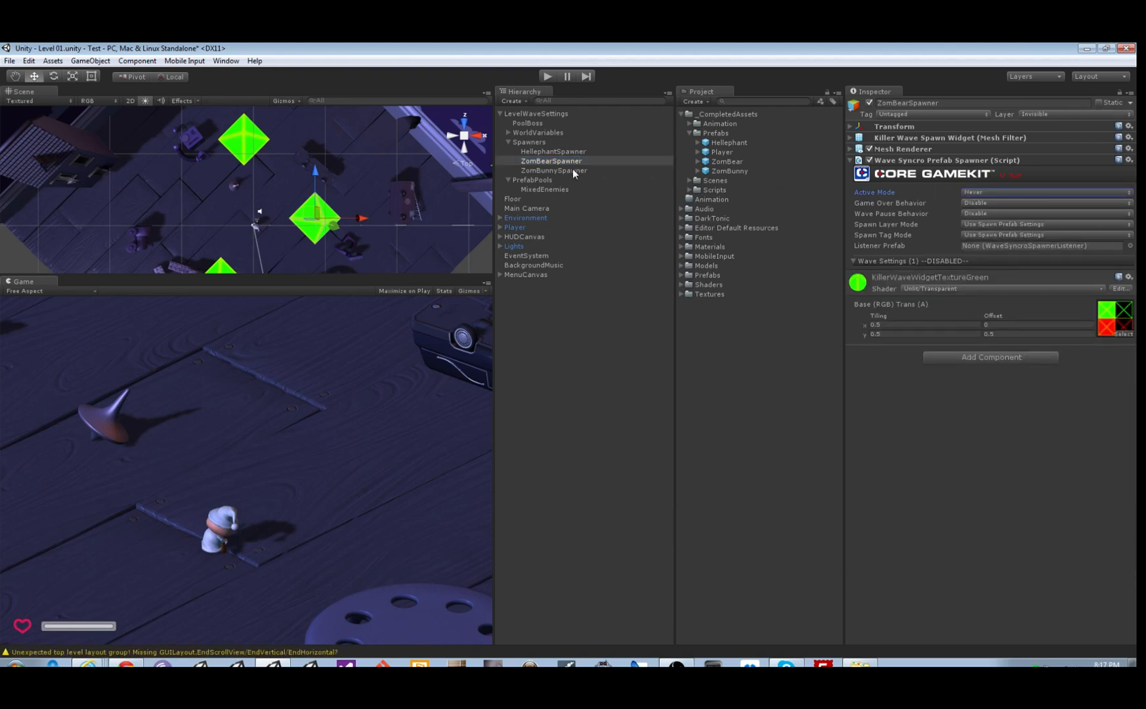
click(553, 171)
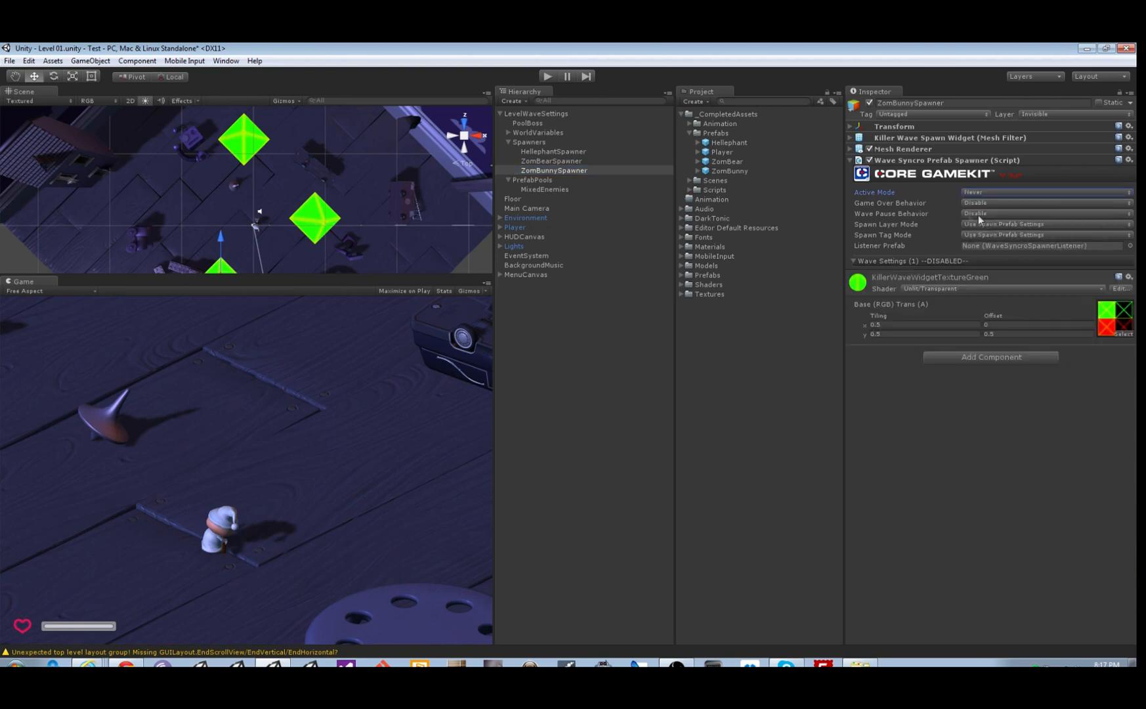
click(553, 151)
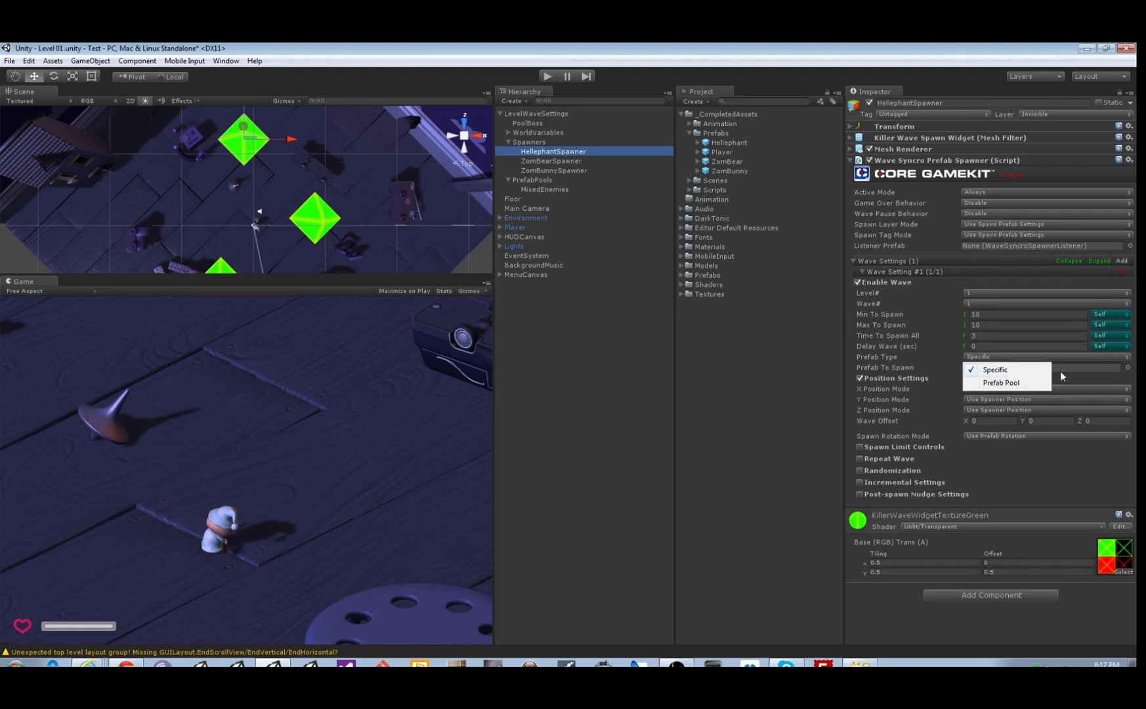
Switch the HellephantSpawner's wave to the MixedEnemies prefab pool and start play mode
click(1000, 382)
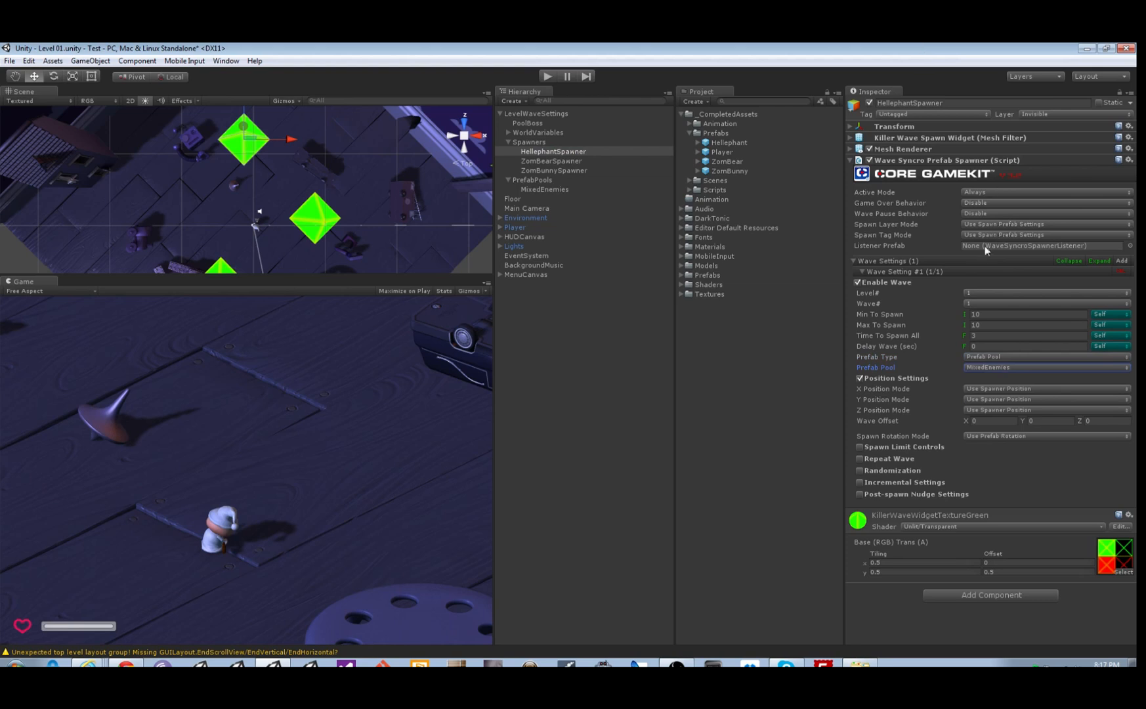
mouse_move(372, 382)
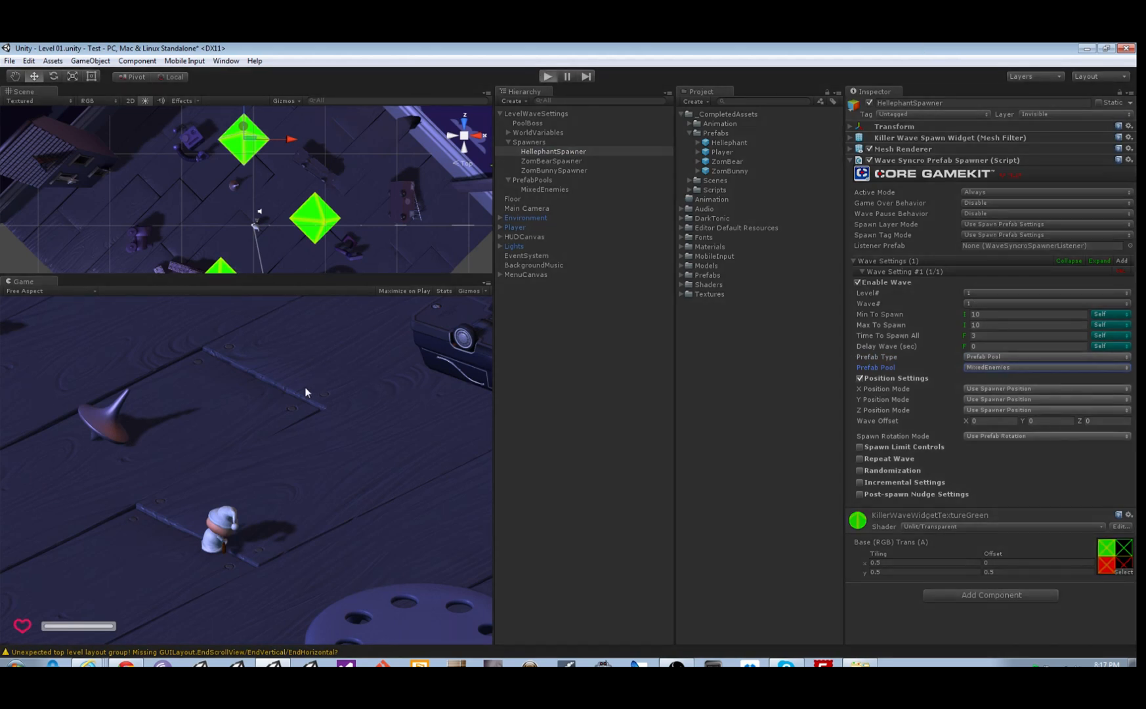
click(548, 75)
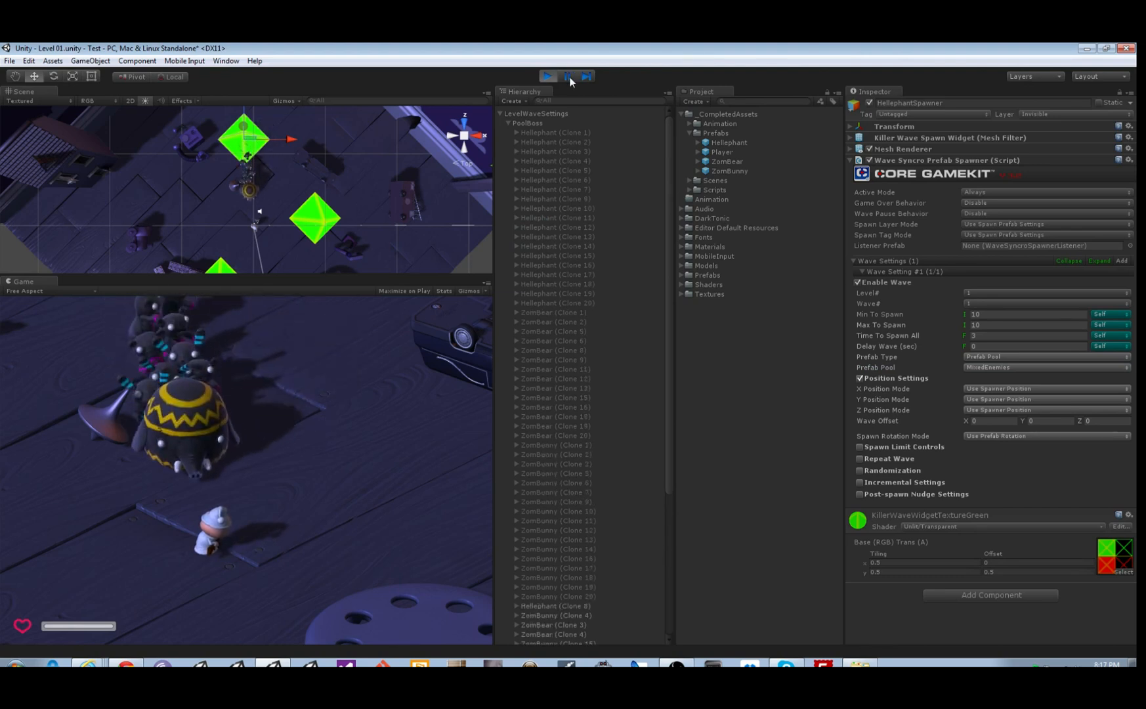
Read the Pool Boss spawn counts, then return to the HellephantSpawner's wave settings
click(527, 124)
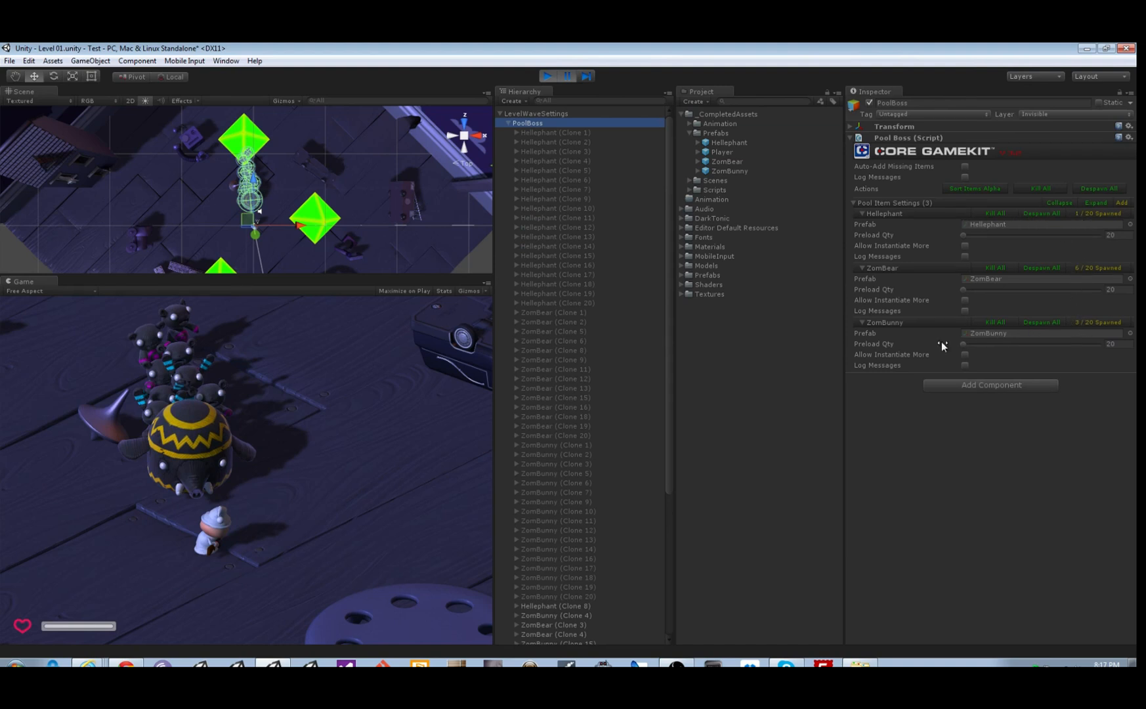
mouse_move(600, 173)
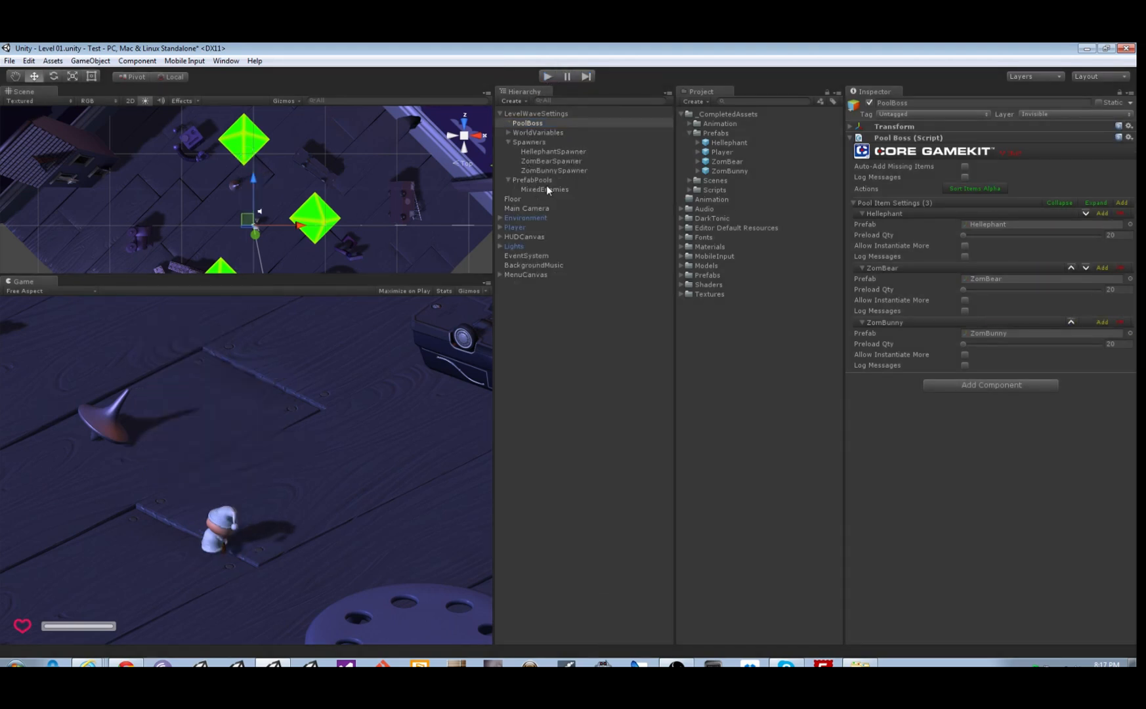
click(553, 151)
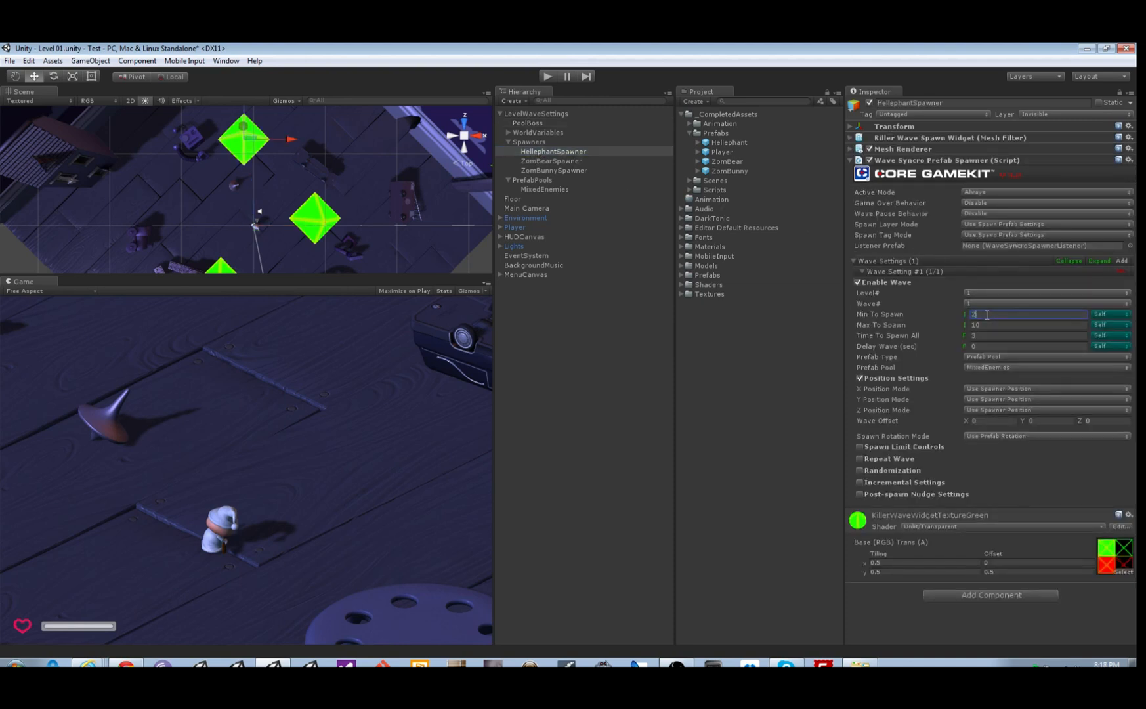
Set the wave's Min and Max To Spawn to 20 and start play mode
text(20)
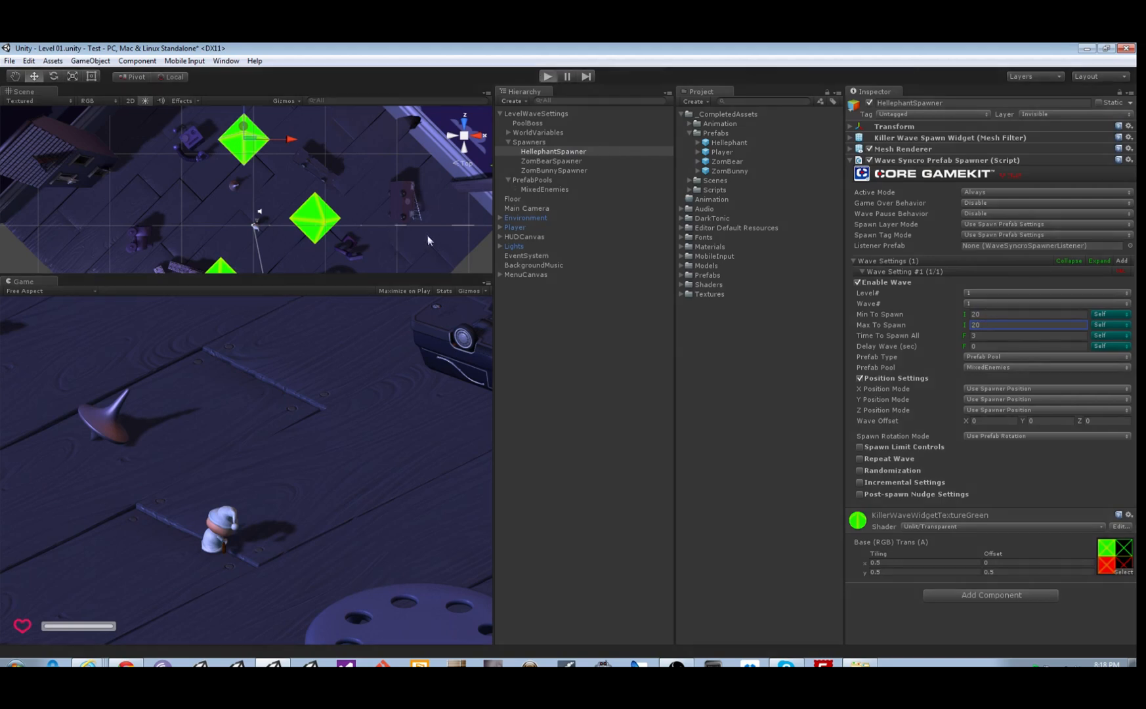
click(546, 76)
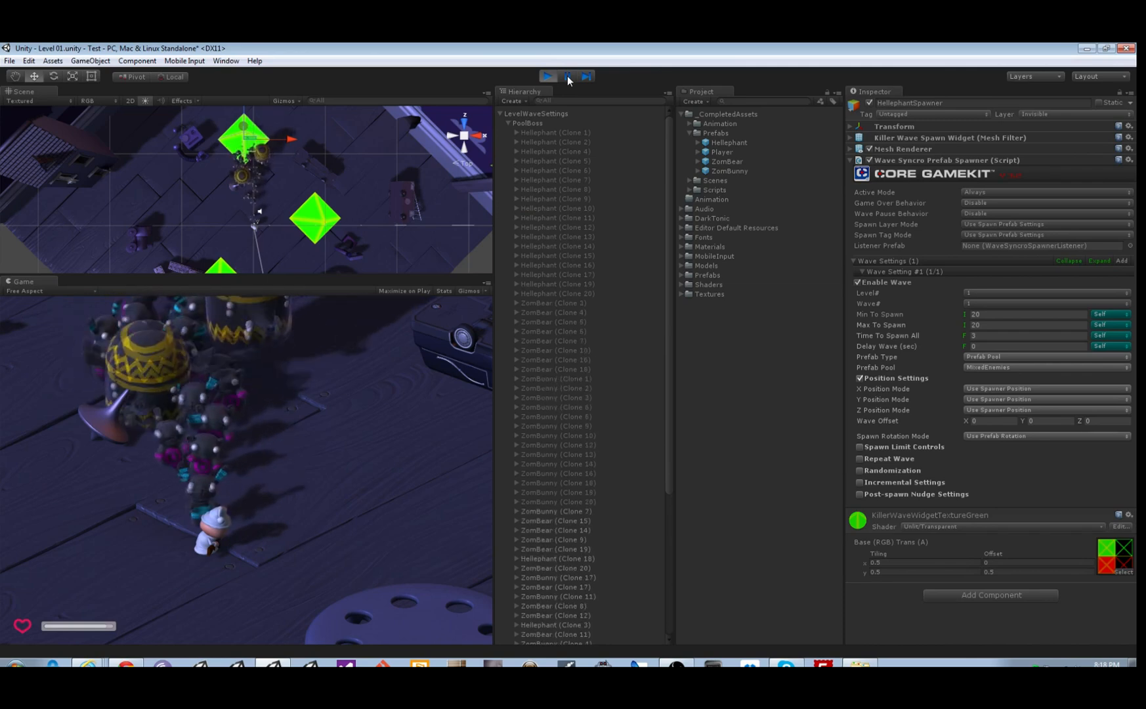
View the Pool Boss counts: 2 Hellephants, 12 ZomBears, 6 ZomBunnies
click(564, 75)
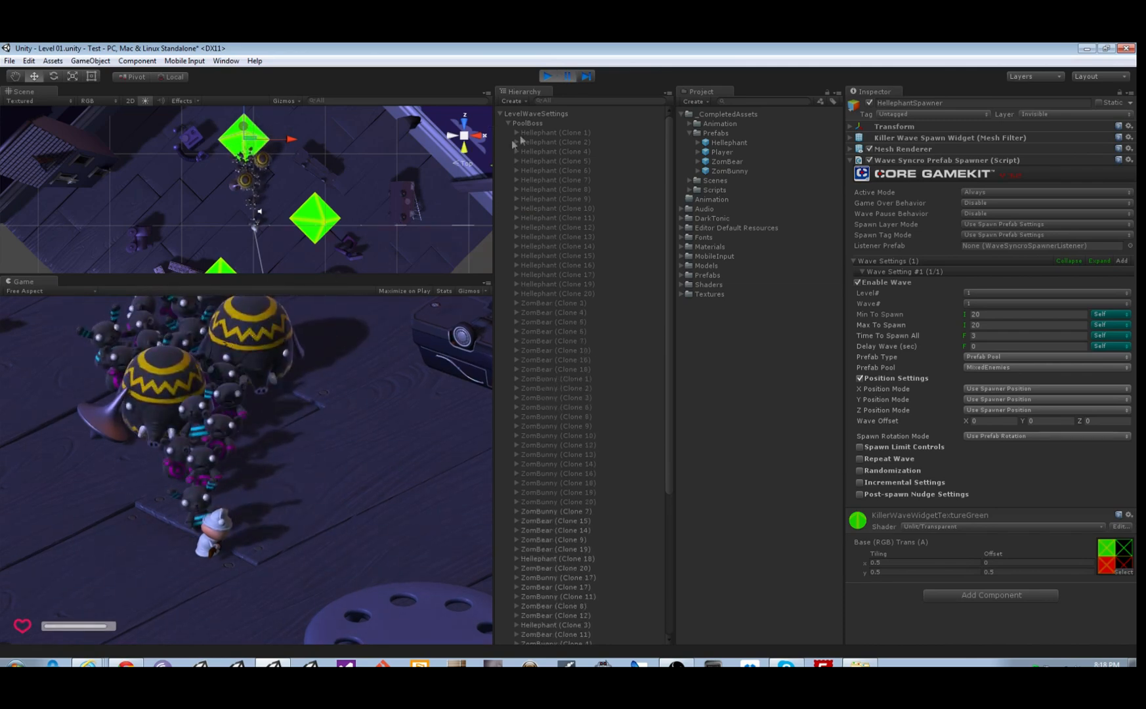
click(528, 124)
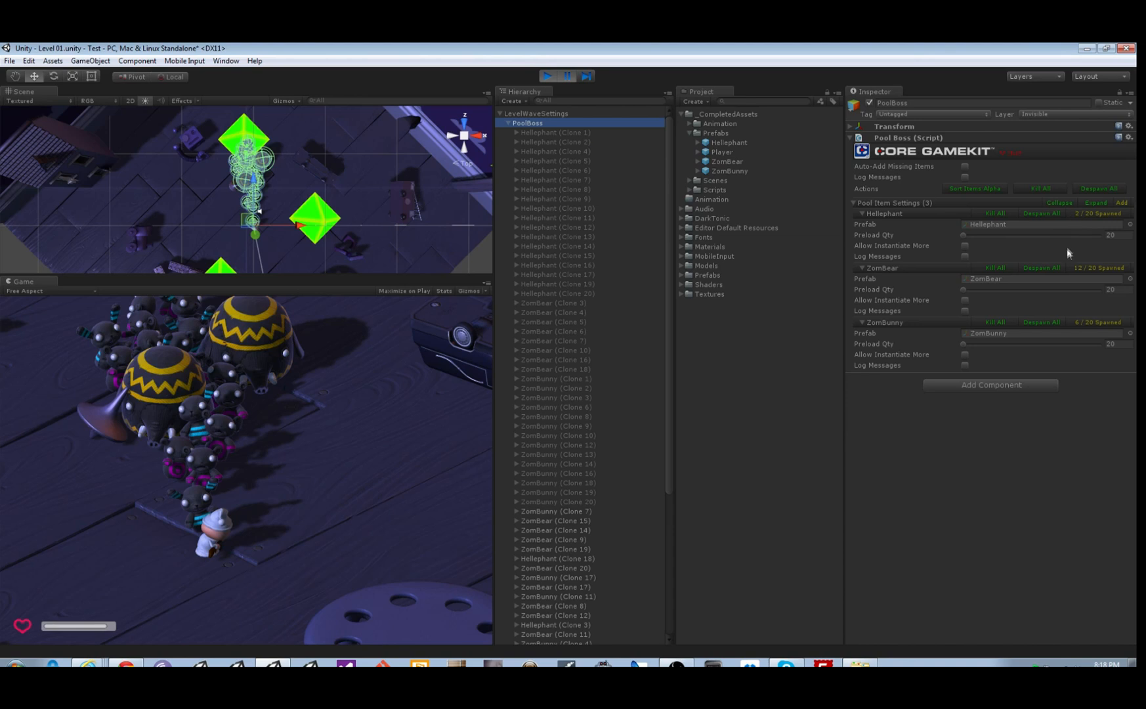
mouse_move(1083, 329)
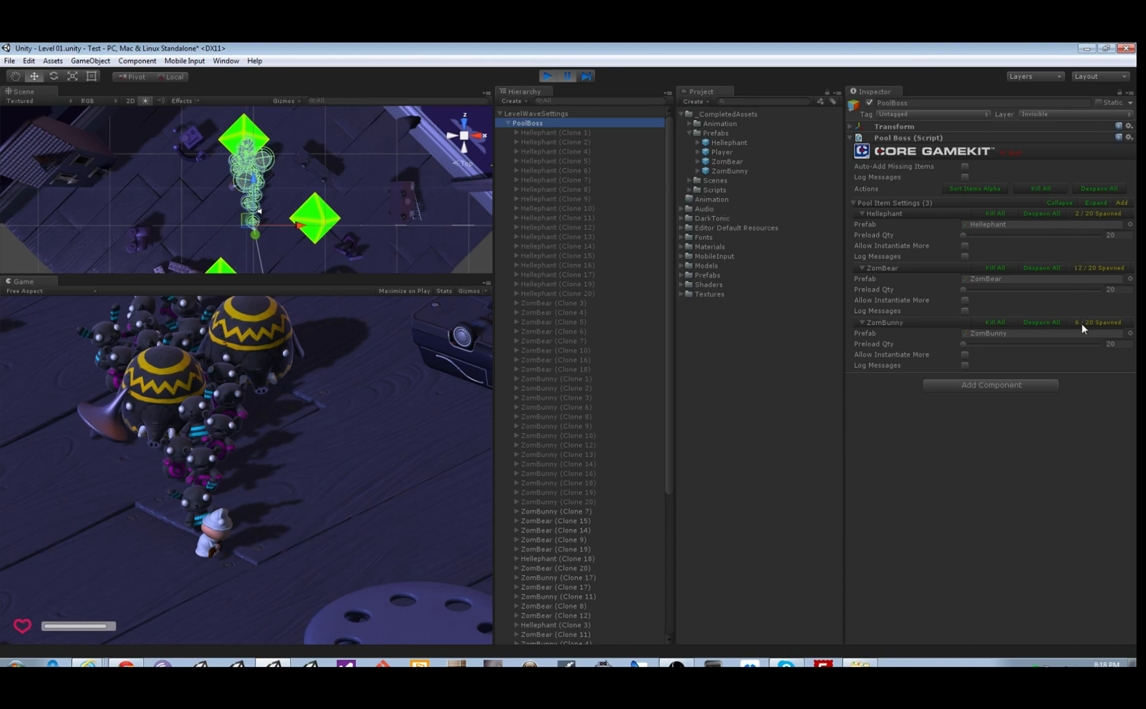
mouse_move(529, 409)
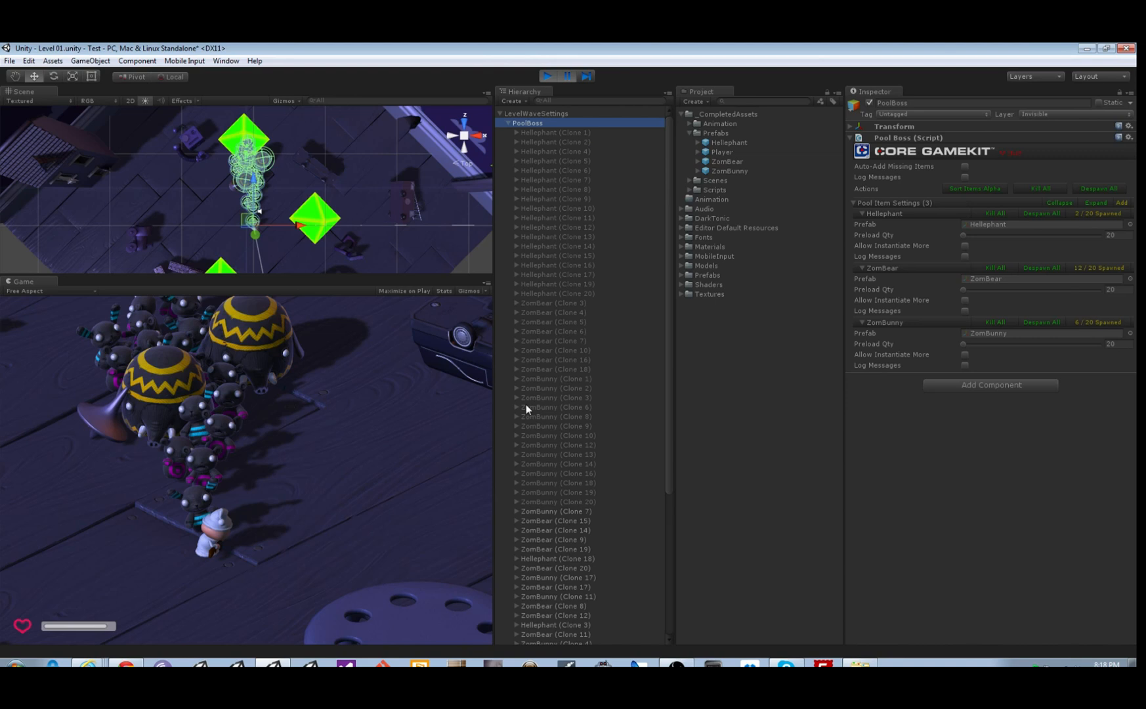
mouse_move(1092, 194)
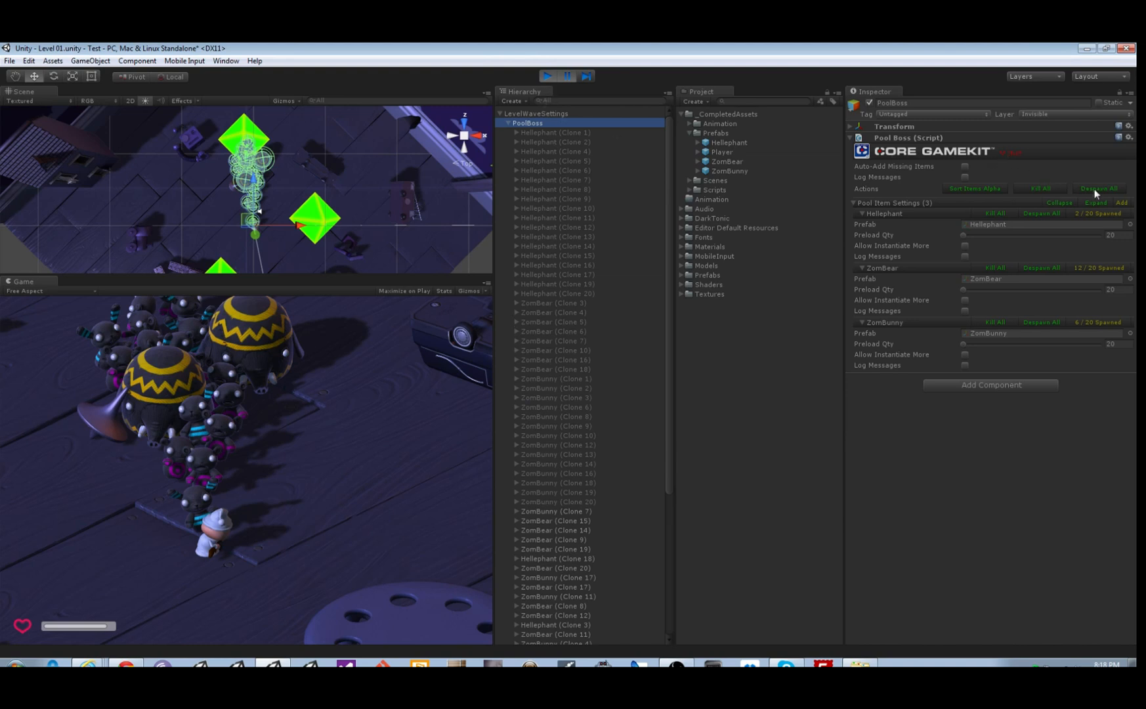